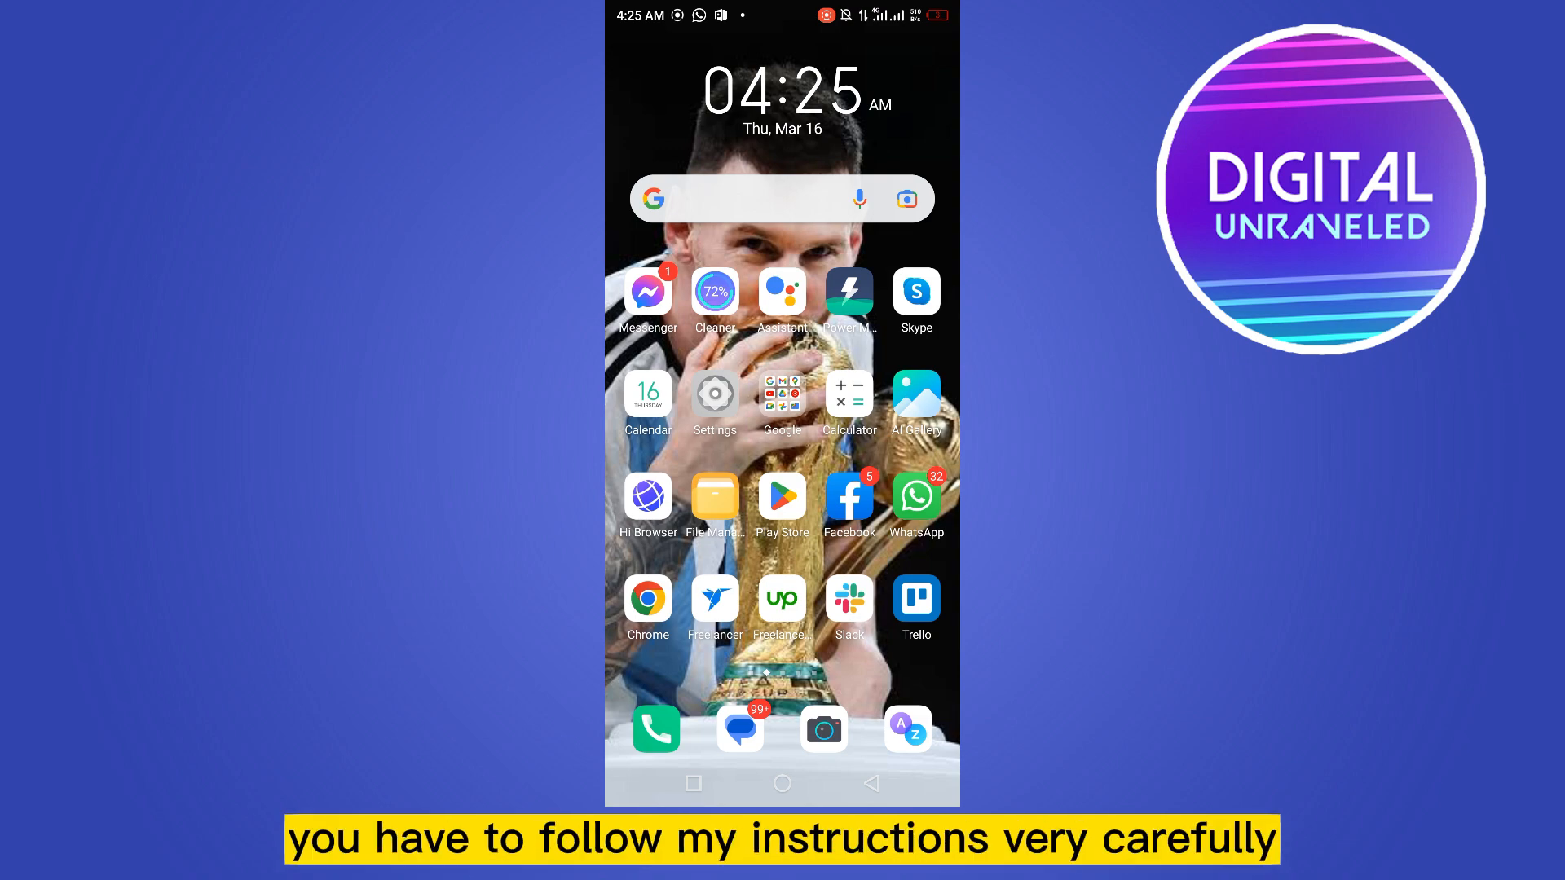
# Step: Launch the Settings app from the home screen
pyautogui.click(715, 396)
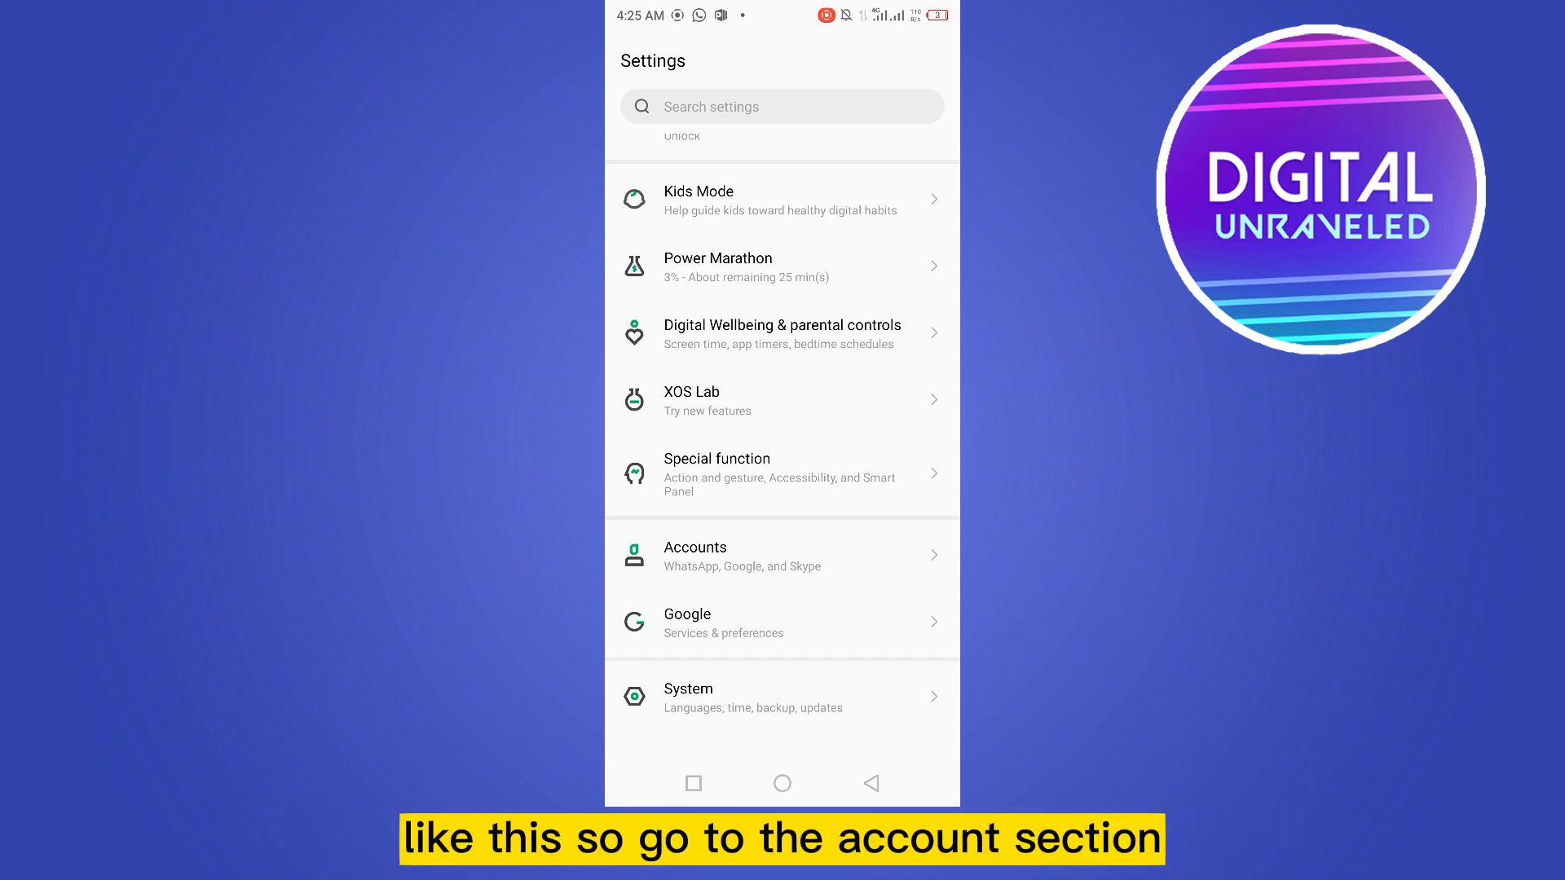
# Step: Open Accounts, pick the first Google account, and view its account sync settings
pyautogui.click(782, 556)
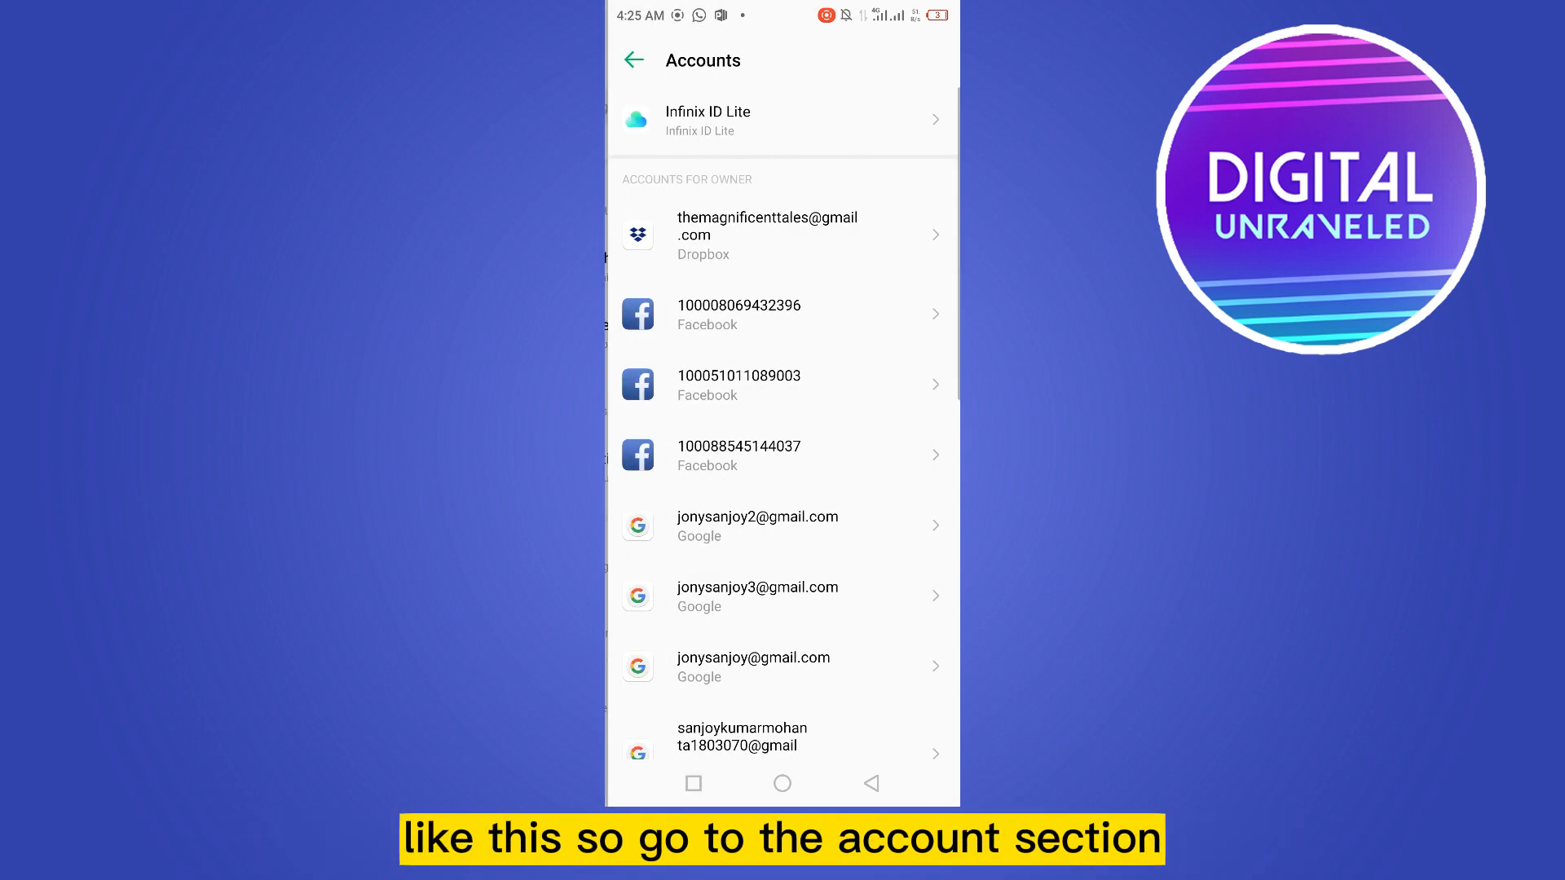
pyautogui.scroll(-3)
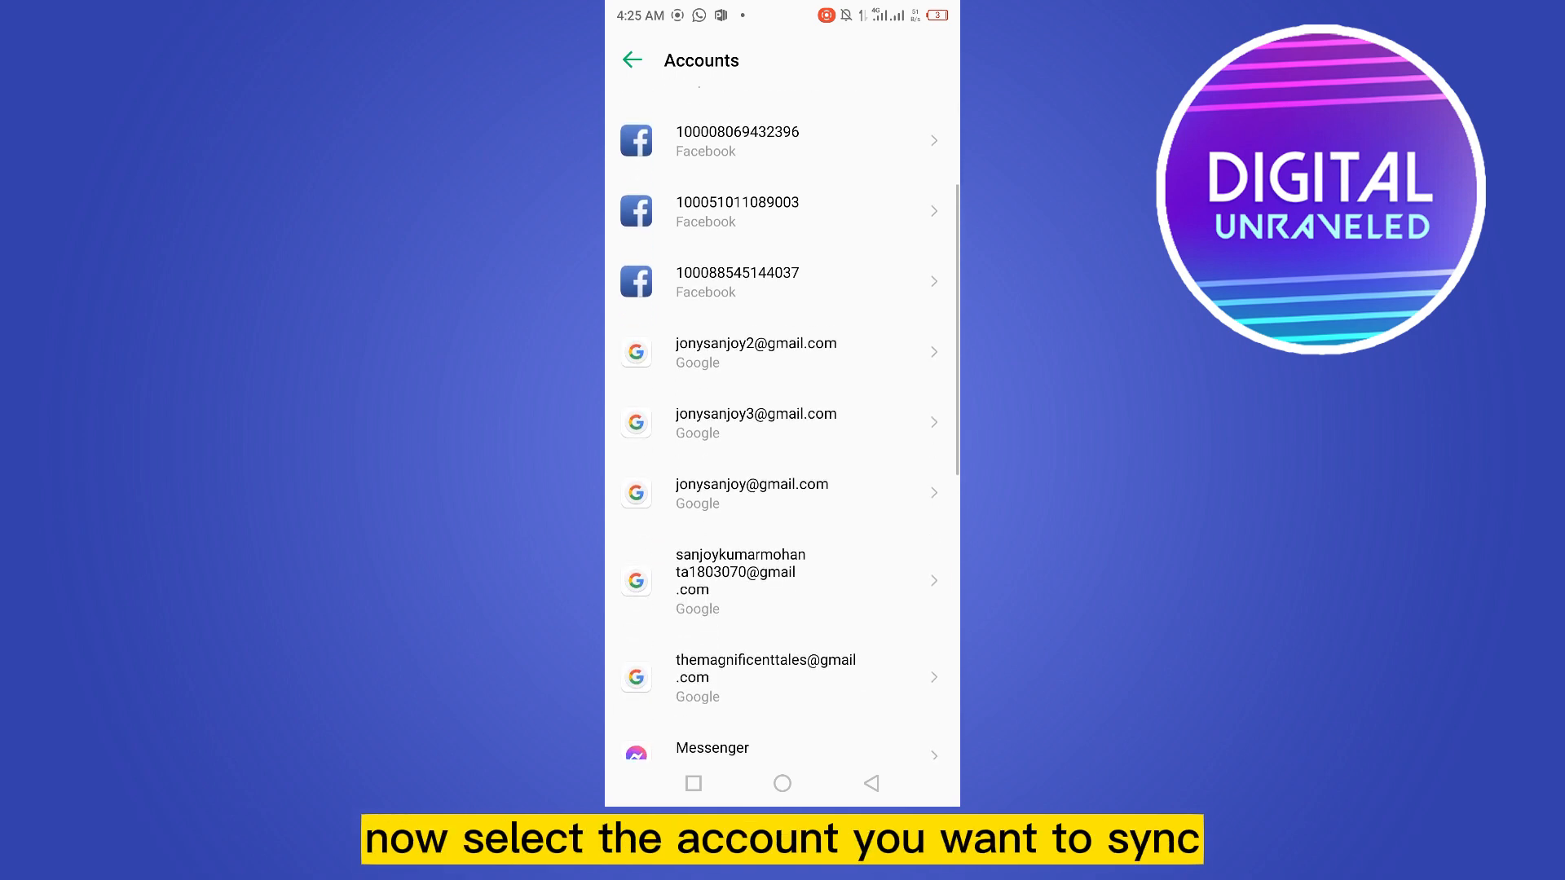
pyautogui.scroll(3)
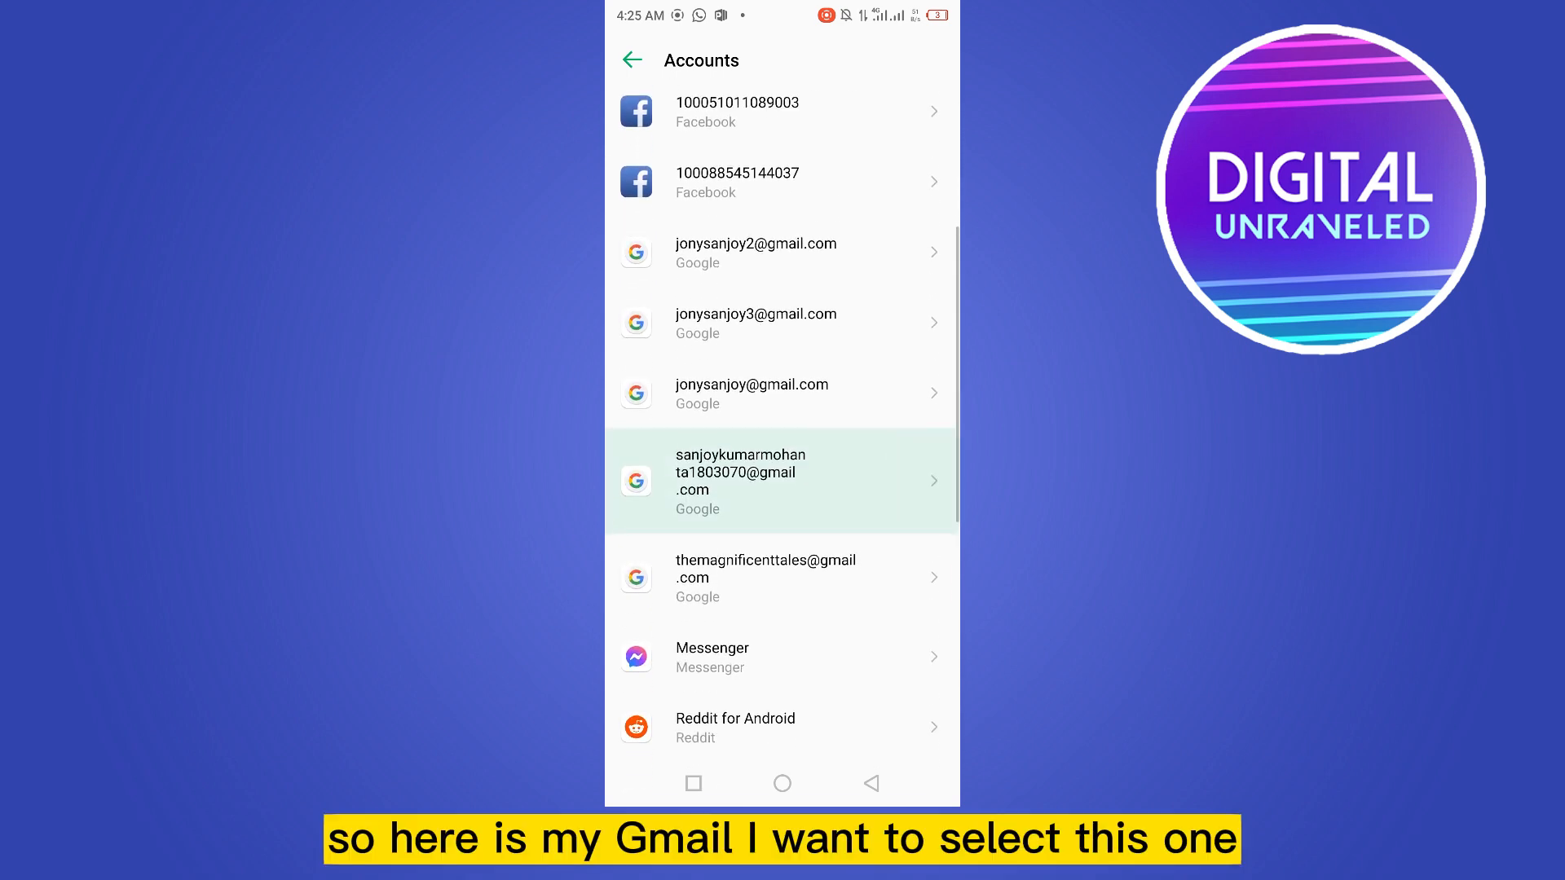
pyautogui.scroll(-3)
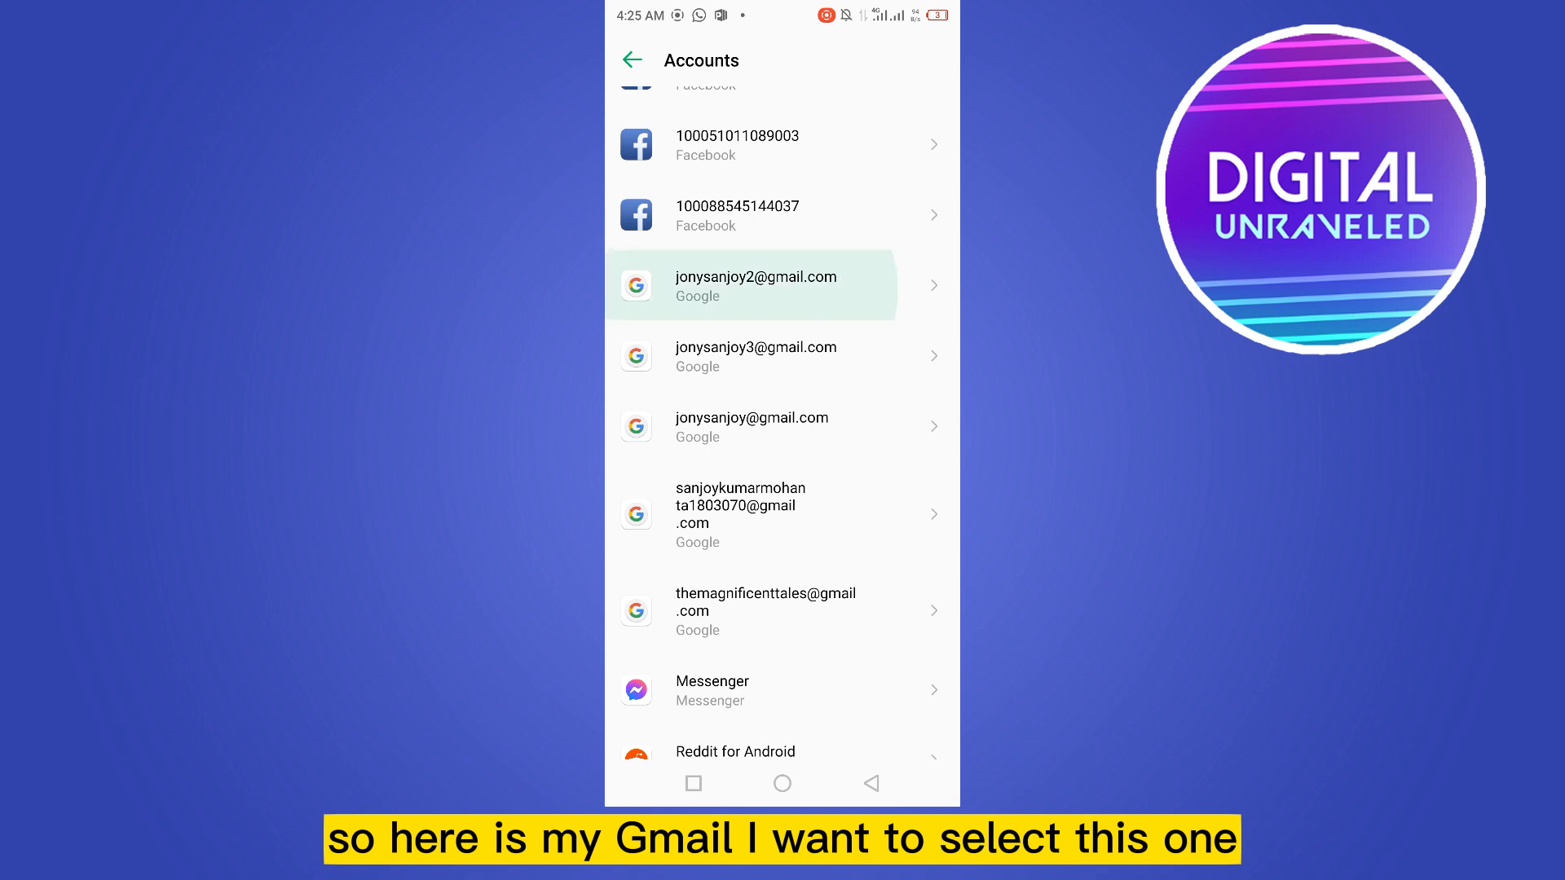
pyautogui.click(756, 285)
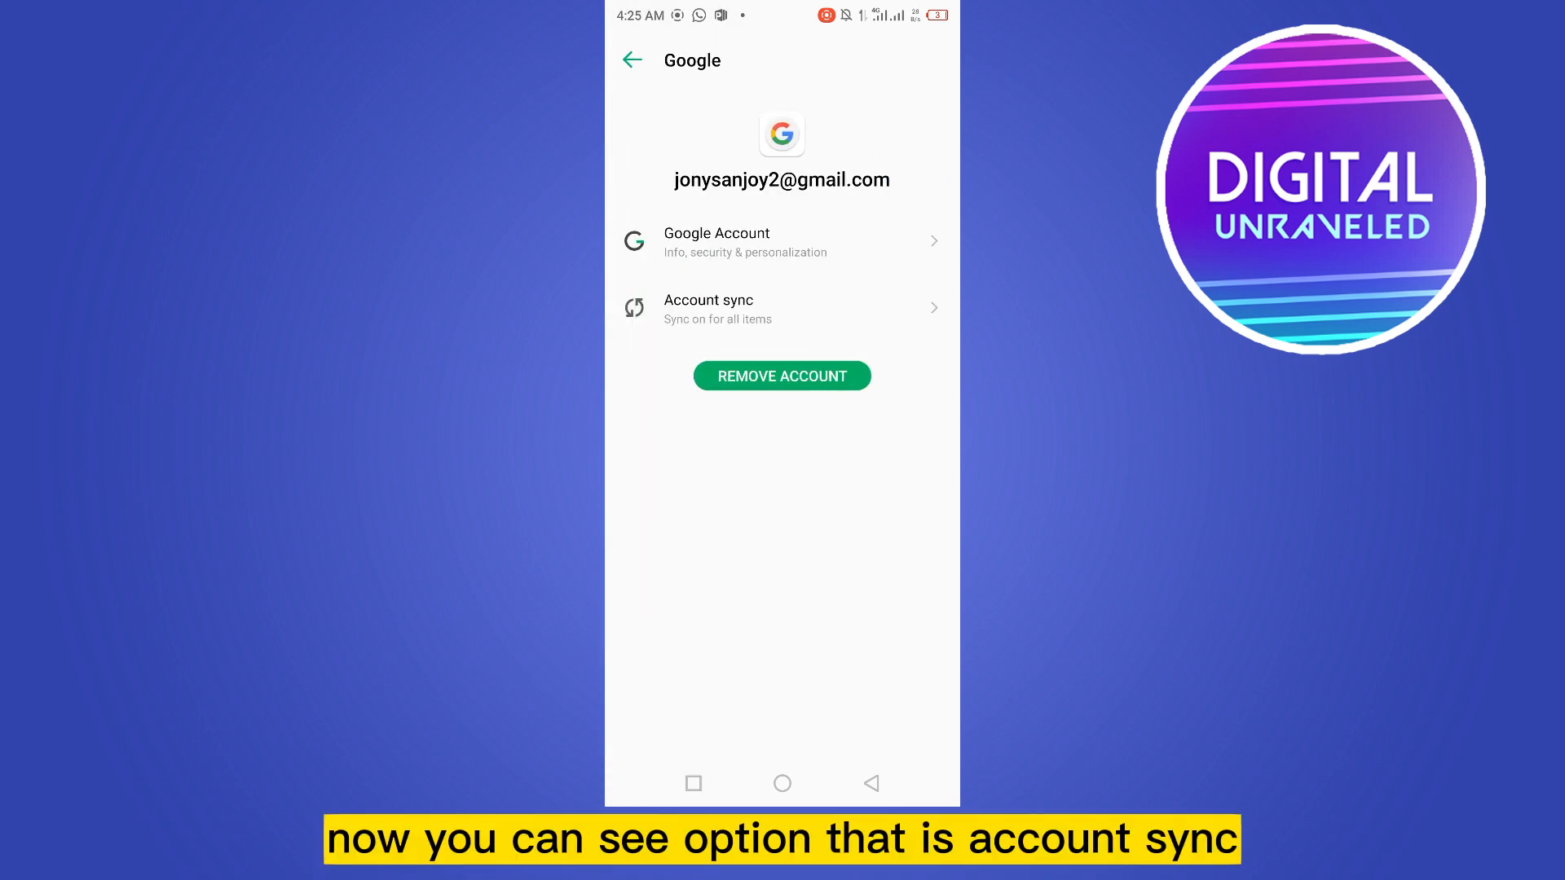
pyautogui.click(781, 308)
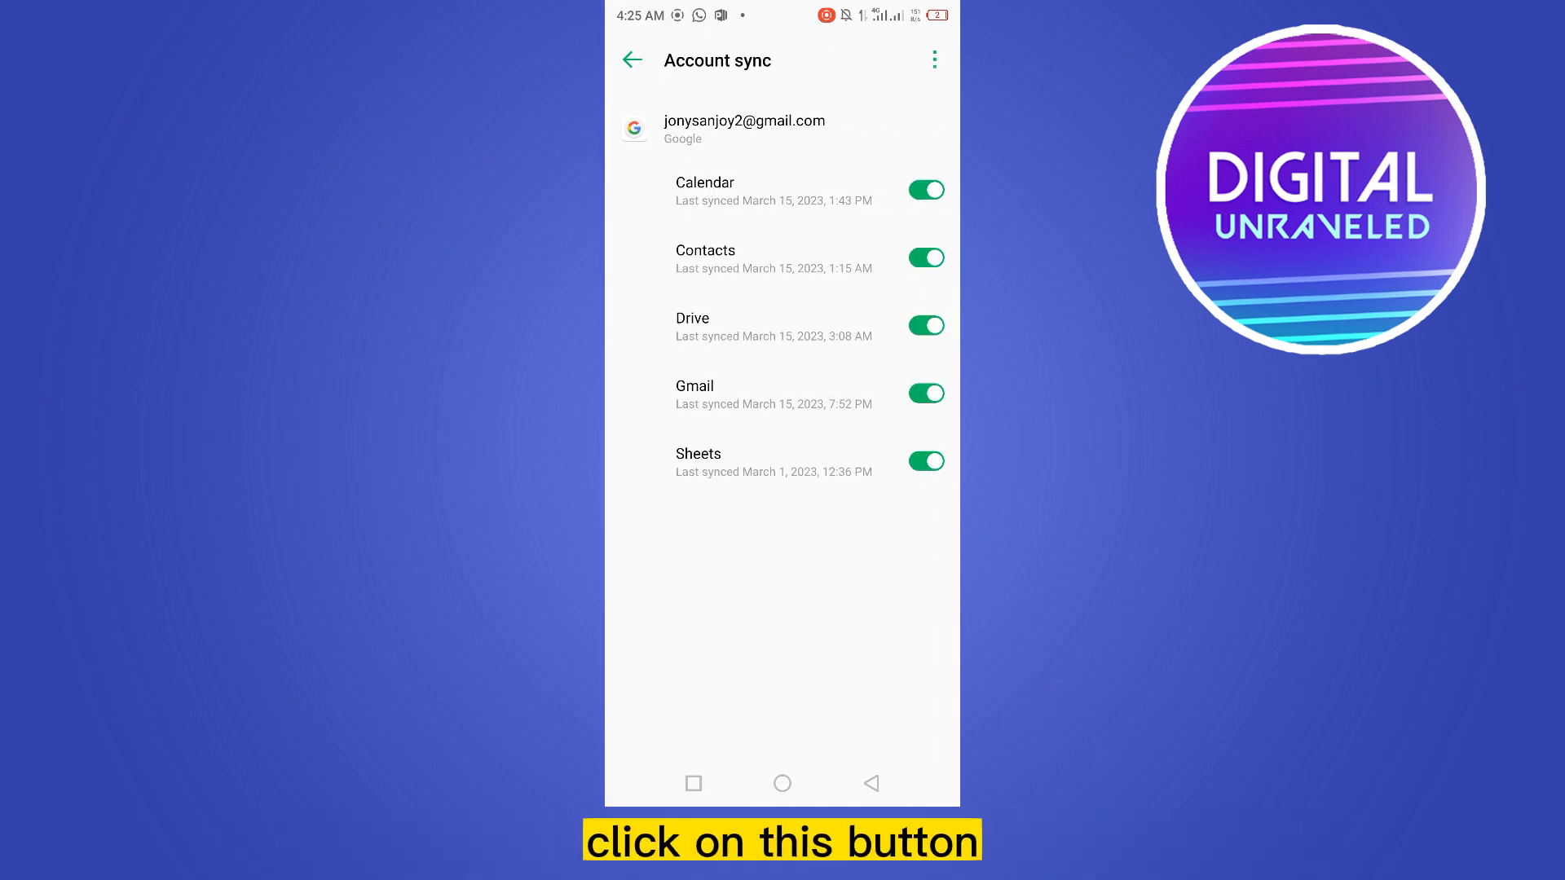
# Step: Open the three-dot overflow menu to reveal Sync now
pyautogui.click(934, 59)
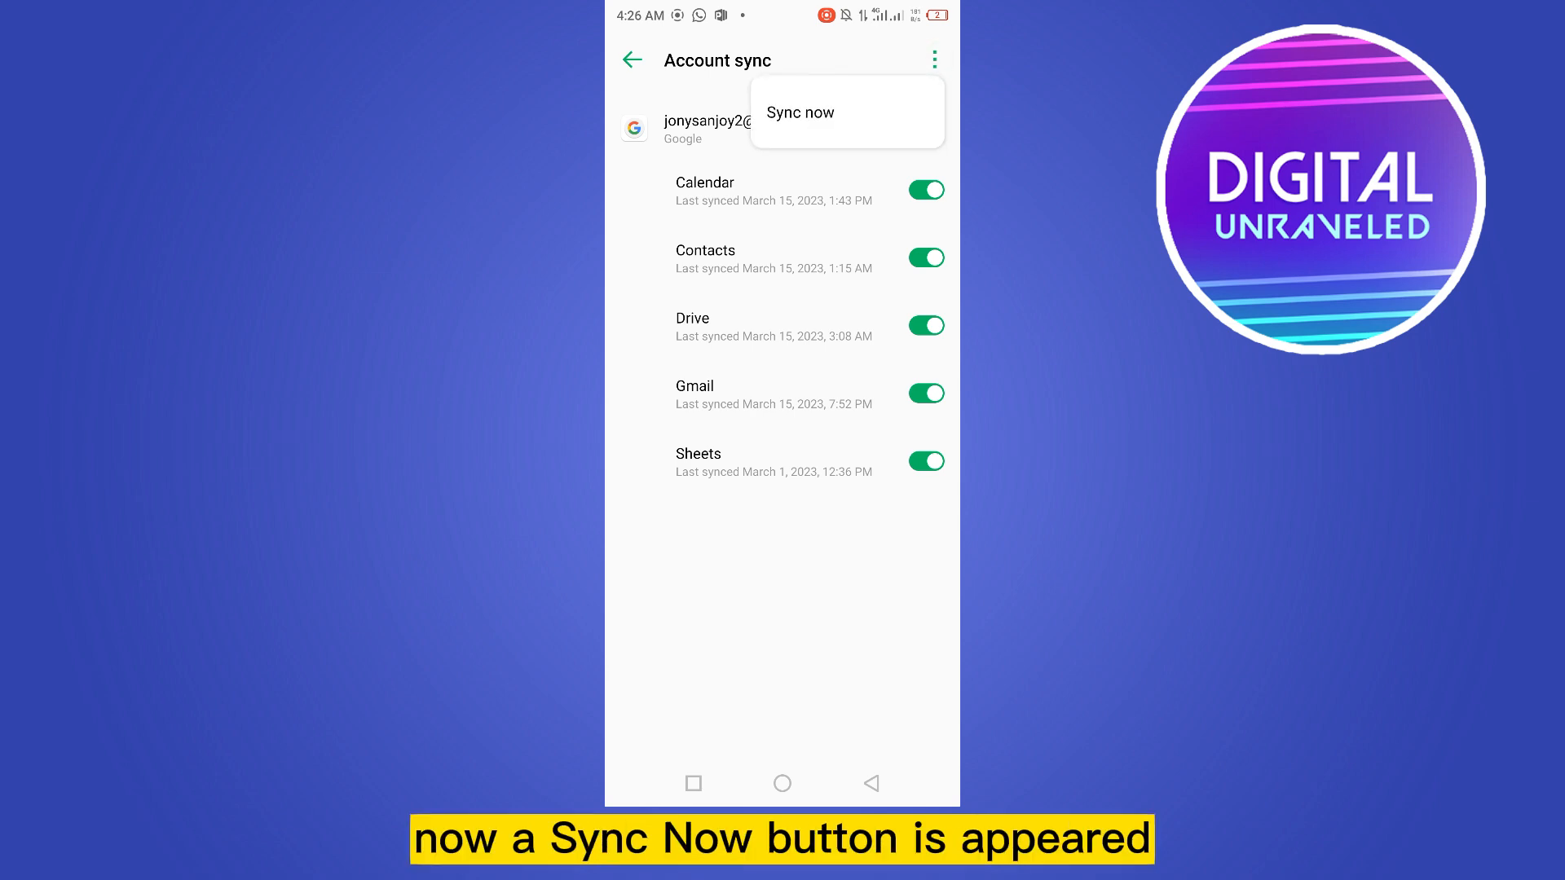